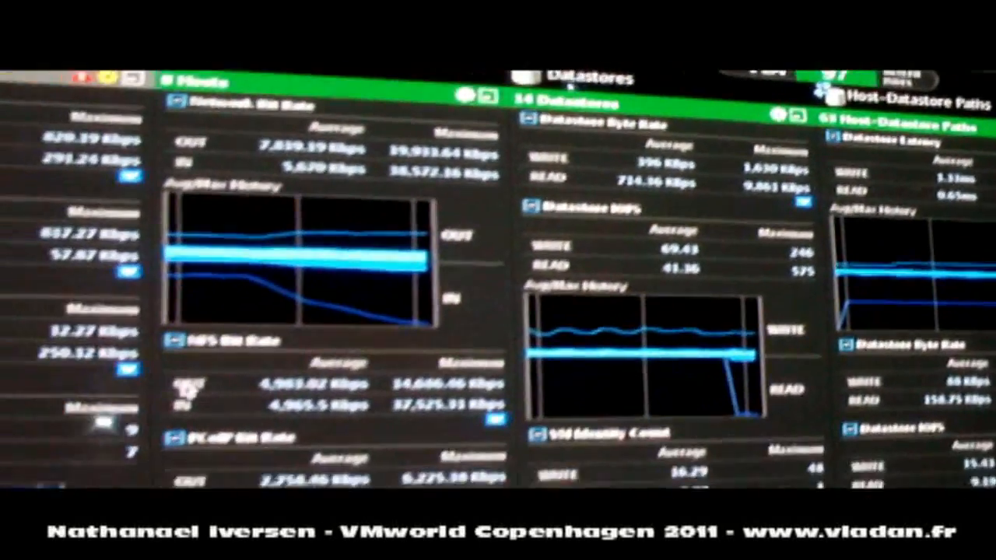
# Include WMI/PCoIP data in the recording started now, then go to the Datastores monitor view.
pyautogui.scroll(-3)
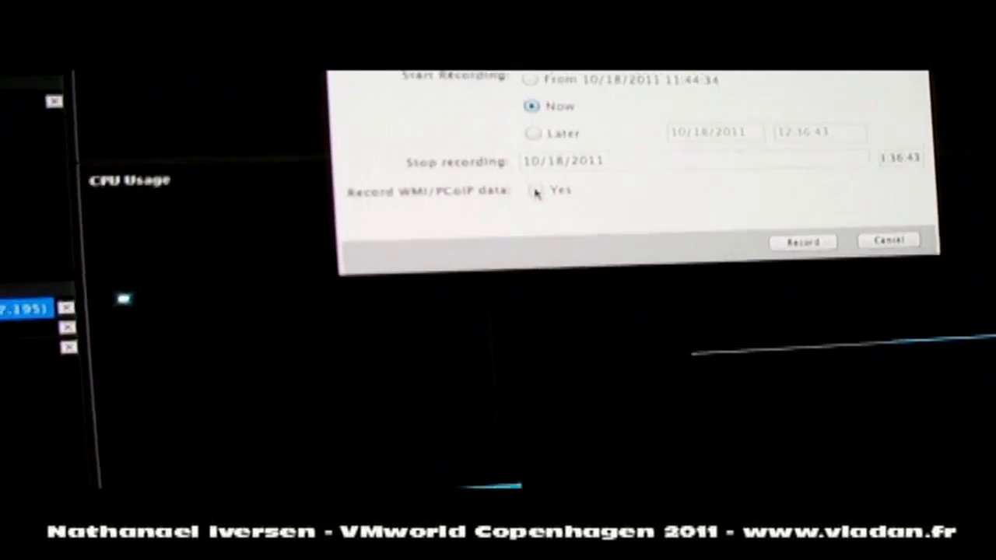
pyautogui.click(801, 241)
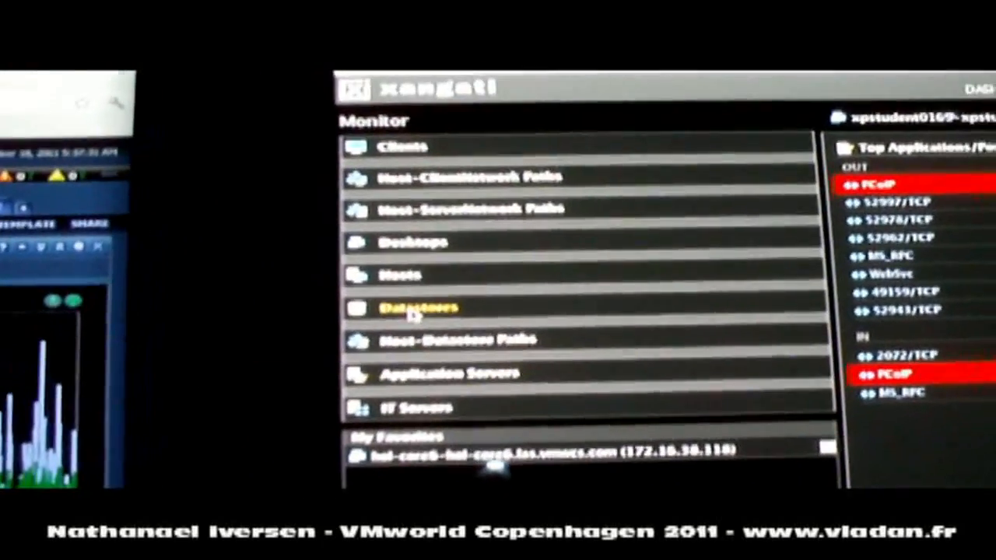
pyautogui.click(420, 308)
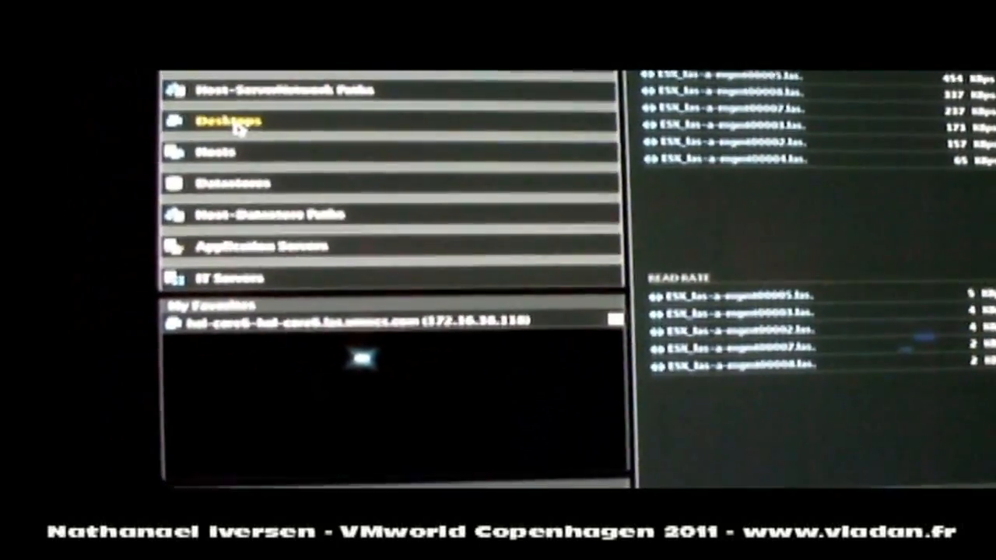
# Switch the monitor to the Desktops list of xpstudent desktops with usage figures.
pyautogui.click(230, 120)
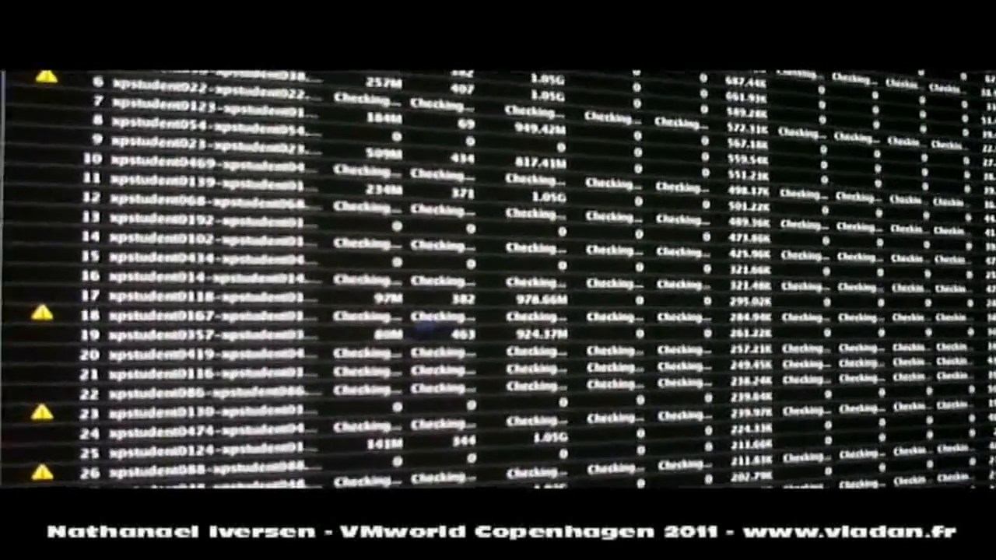
# Scroll through the desktop table reviewing xpstudent rows still checking or flagged with warnings.
pyautogui.scroll(-3)
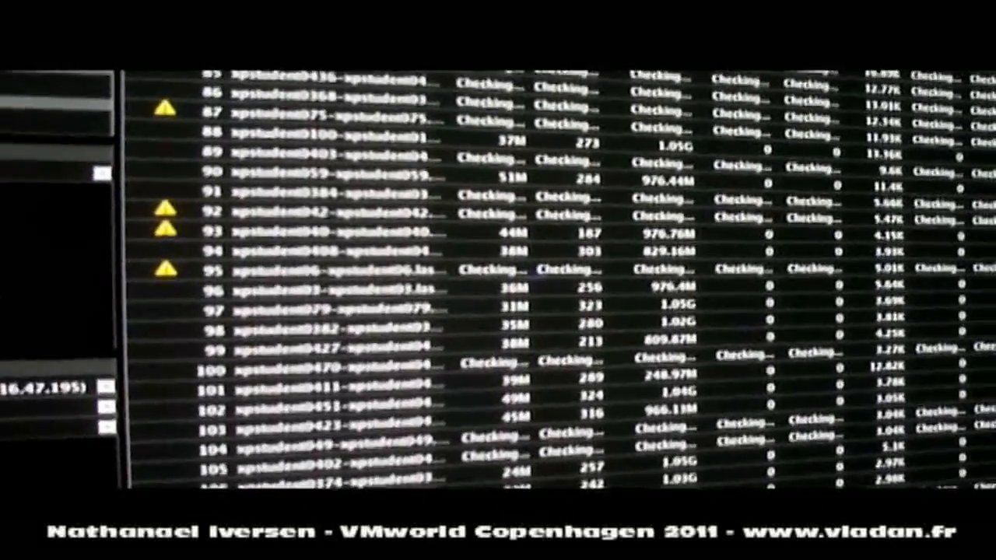
pyautogui.scroll(3)
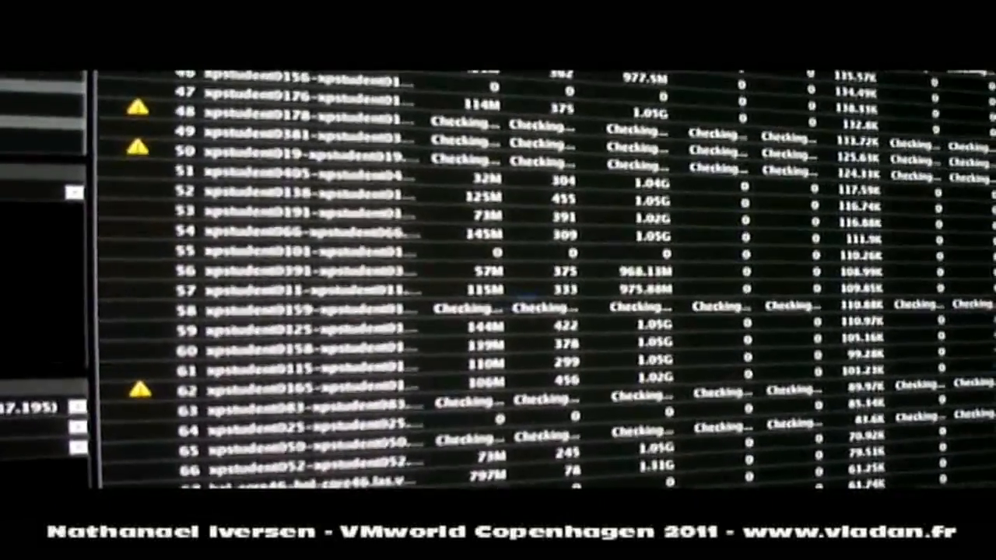
pyautogui.scroll(3)
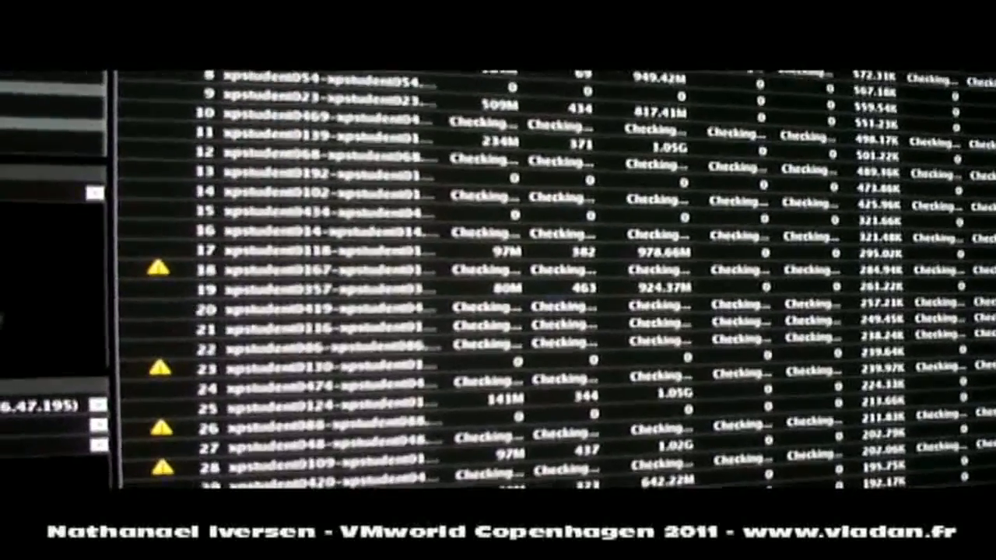
pyautogui.scroll(-3)
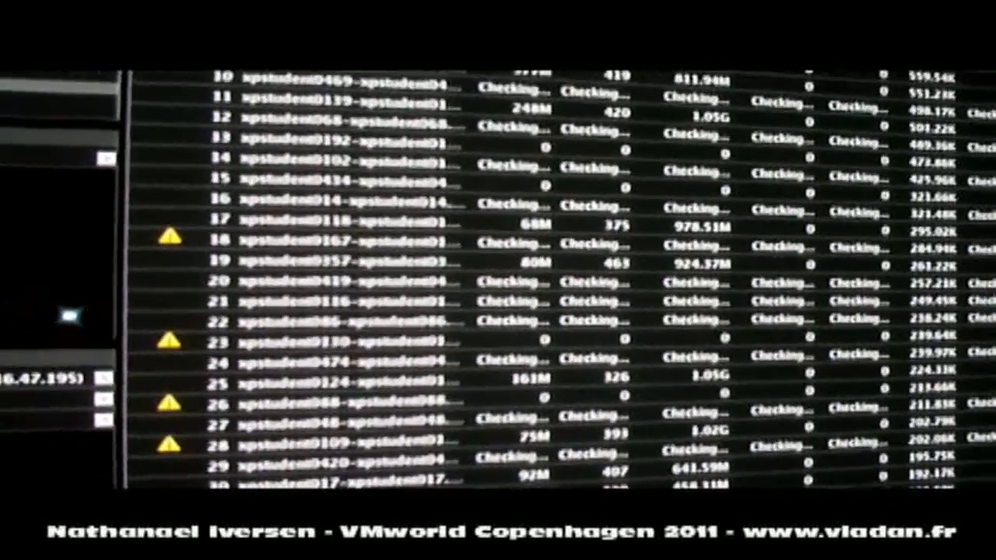
pyautogui.scroll(-3)
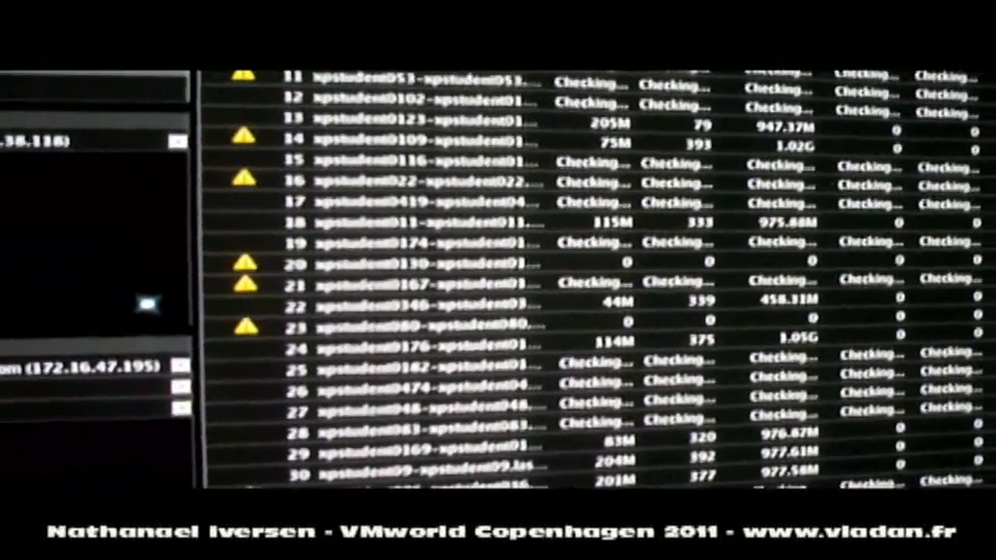
pyautogui.scroll(3)
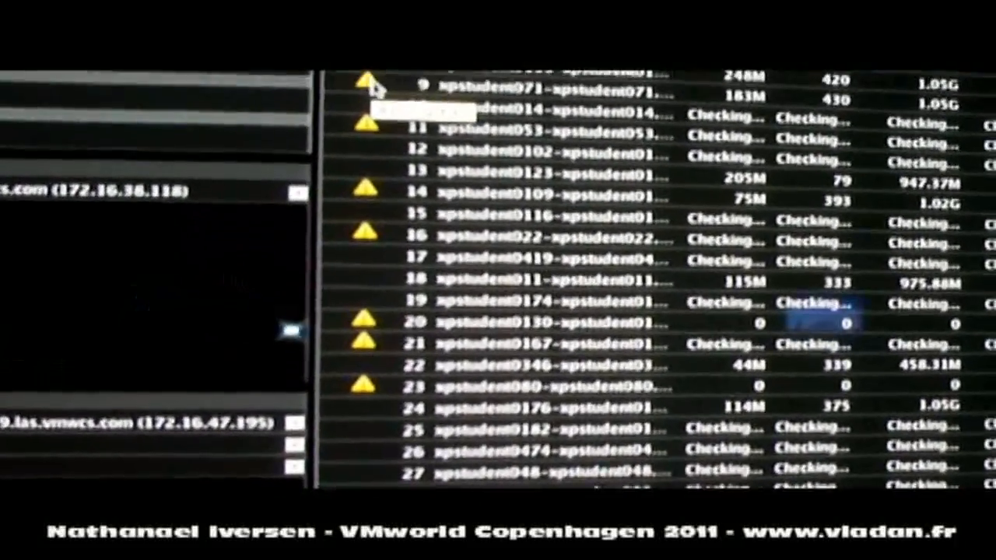
pyautogui.scroll(3)
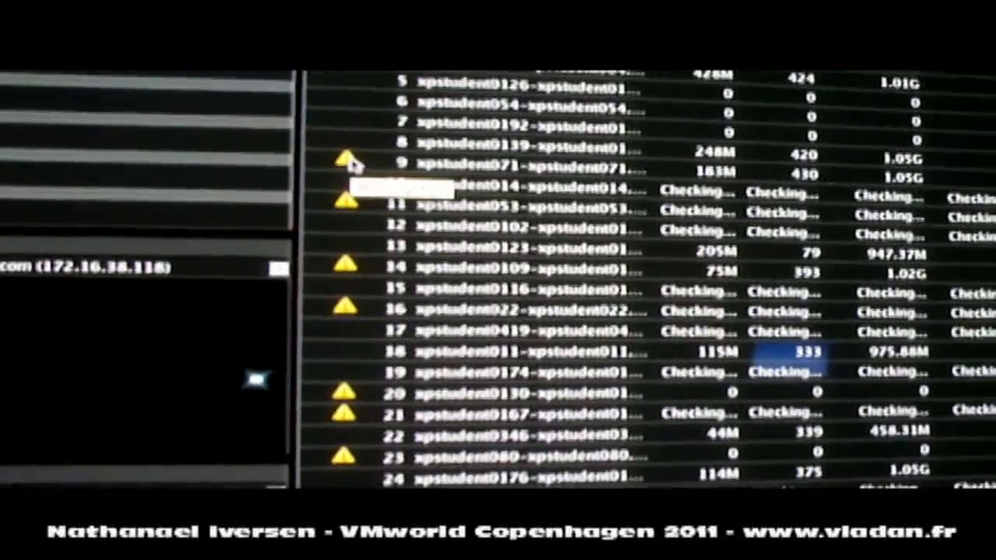